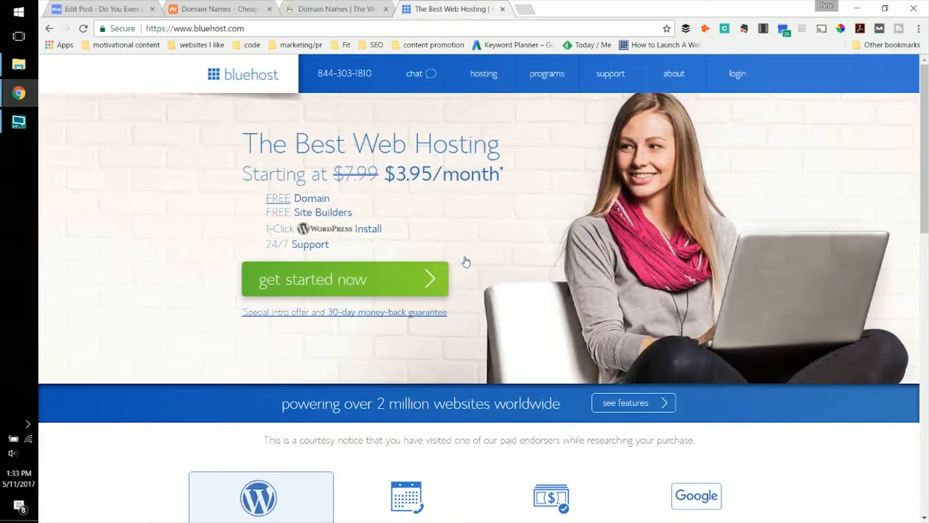
{"action": "mouse_move", "coordinate": [190, 257]}
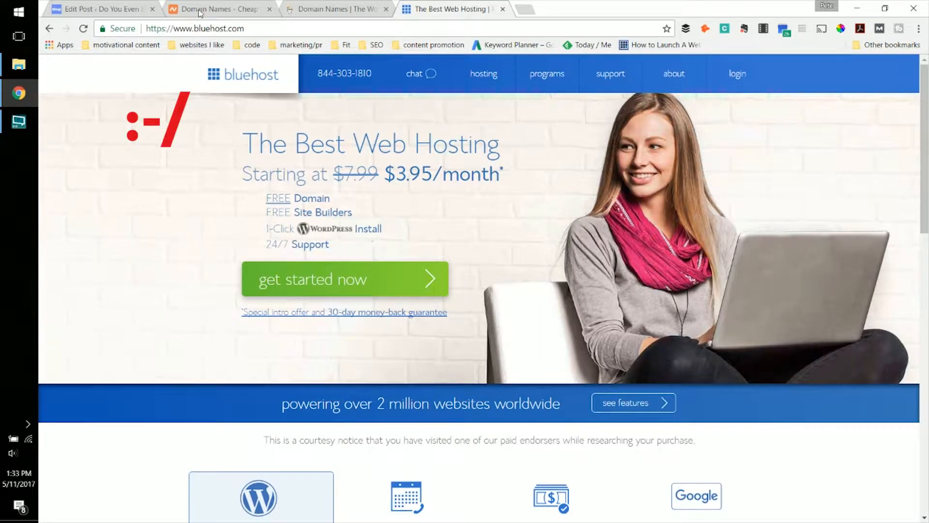
- Search Namecheap for 'bloggin' to find bloggin.club available at $0.88/year
{"action": "left_click", "coordinate": [216, 9]}
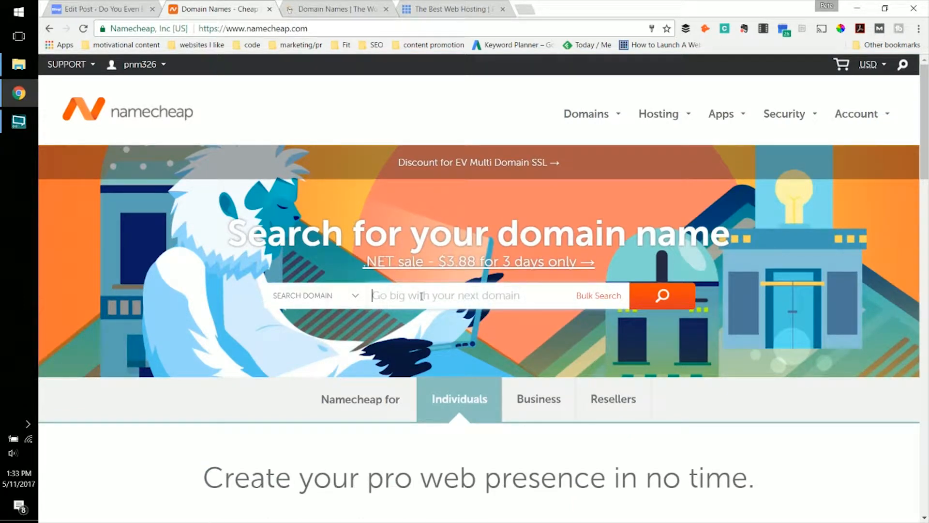
{"action": "type", "text": "bloggin"}
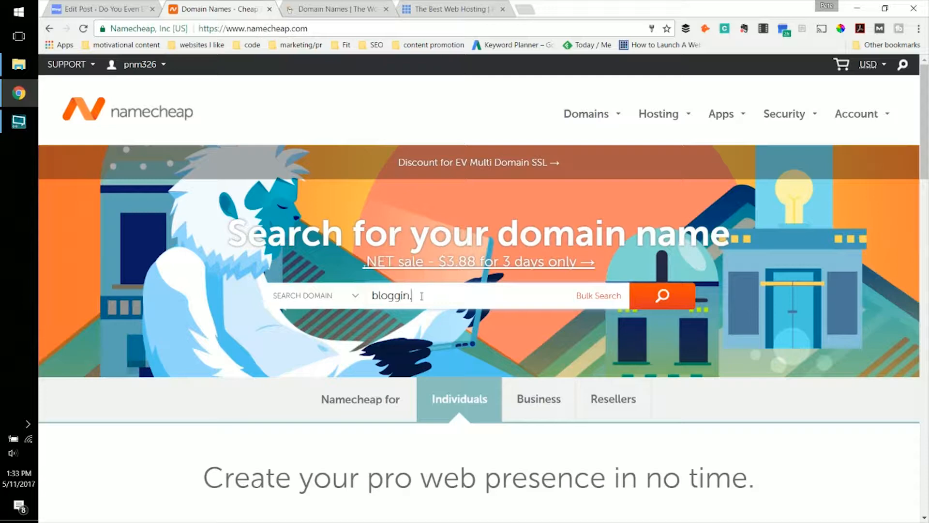
{"action": "left_click", "coordinate": [662, 296]}
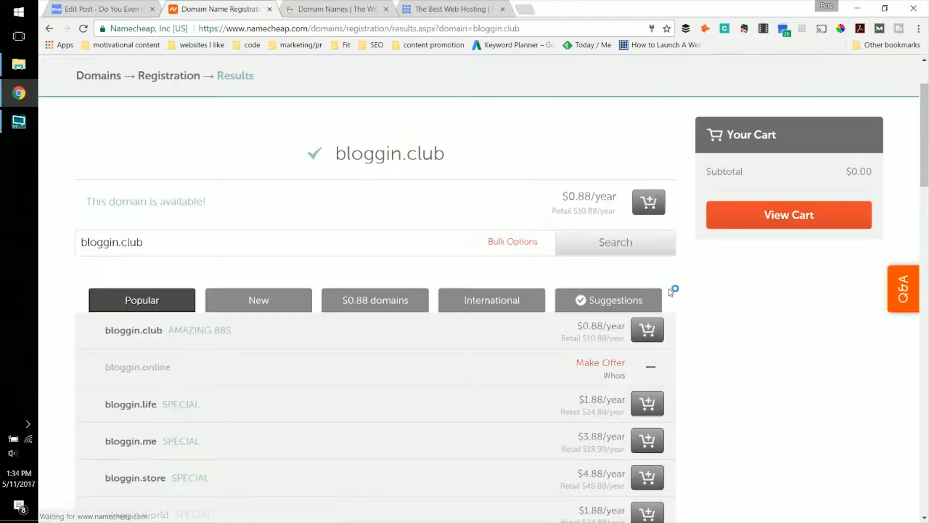
{"action": "mouse_move", "coordinate": [67, 209]}
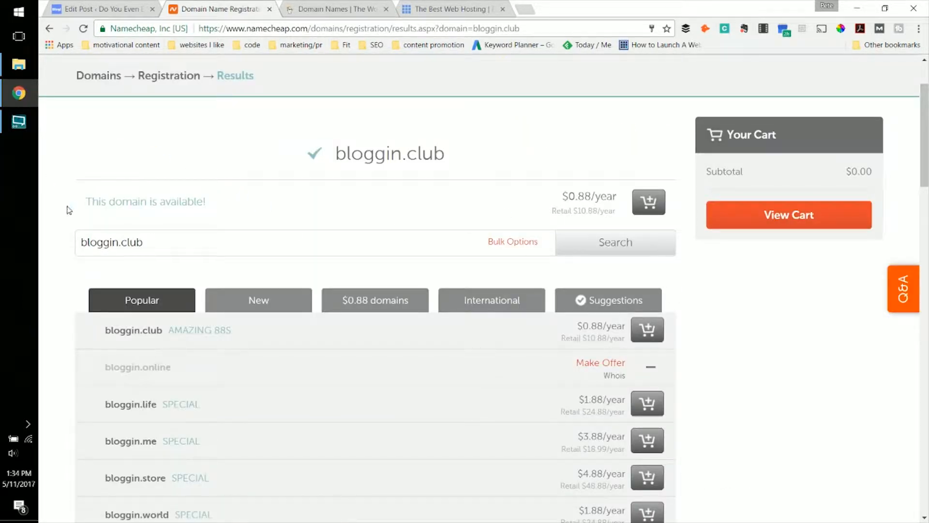
- Add the Value shared hosting plan to the cart
{"action": "left_click", "coordinate": [648, 202]}
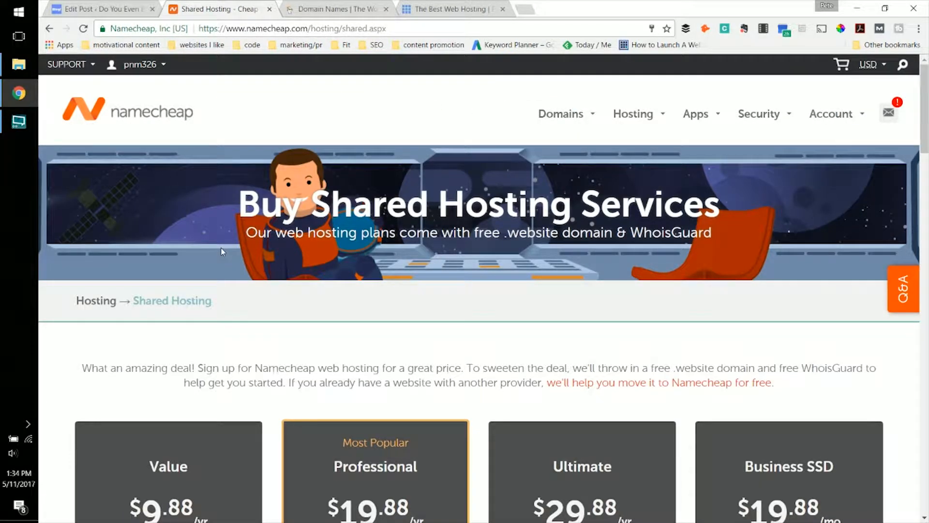
{"action": "scroll", "scroll_direction": "down", "scroll_amount": 3}
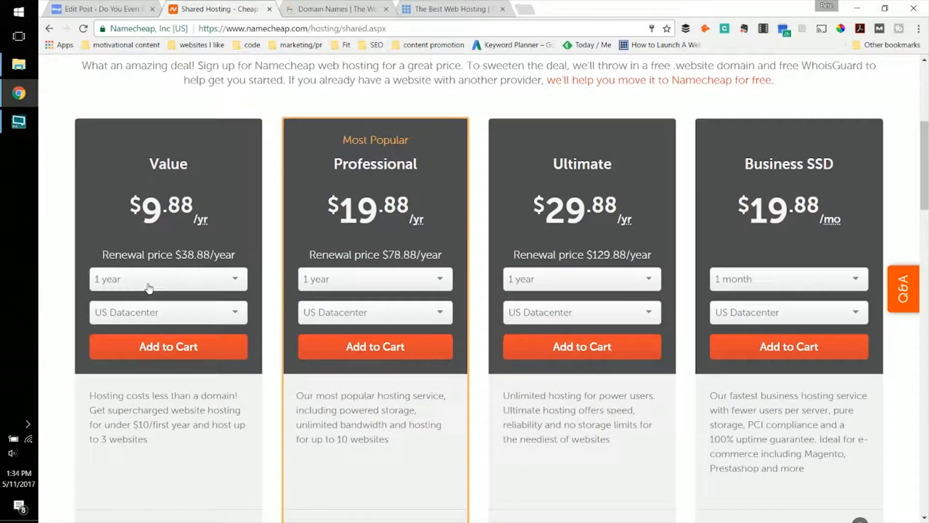
{"action": "mouse_move", "coordinate": [164, 318]}
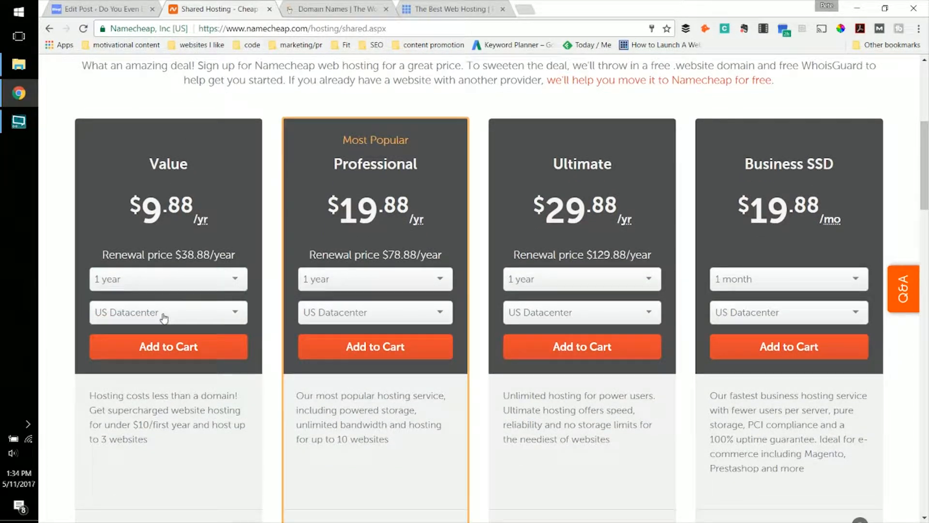
{"action": "left_click", "coordinate": [168, 347]}
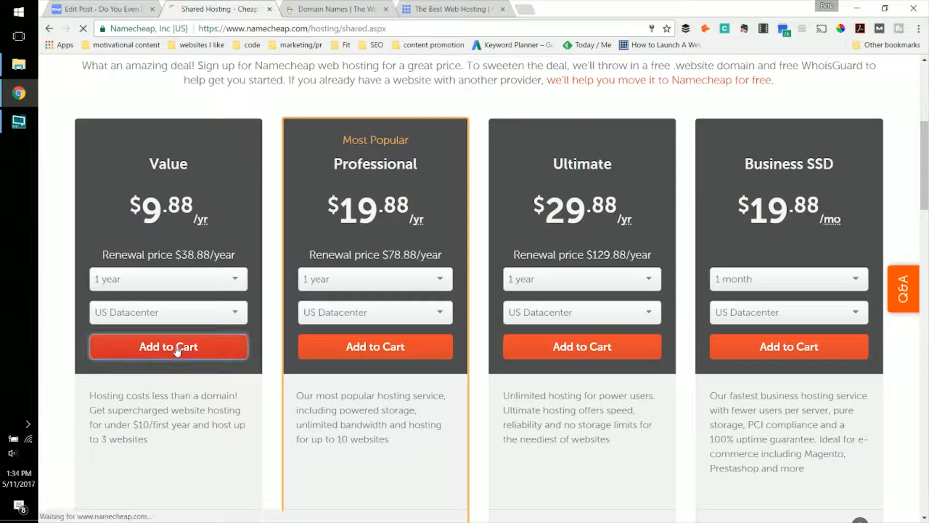
{"action": "left_click", "coordinate": [168, 346]}
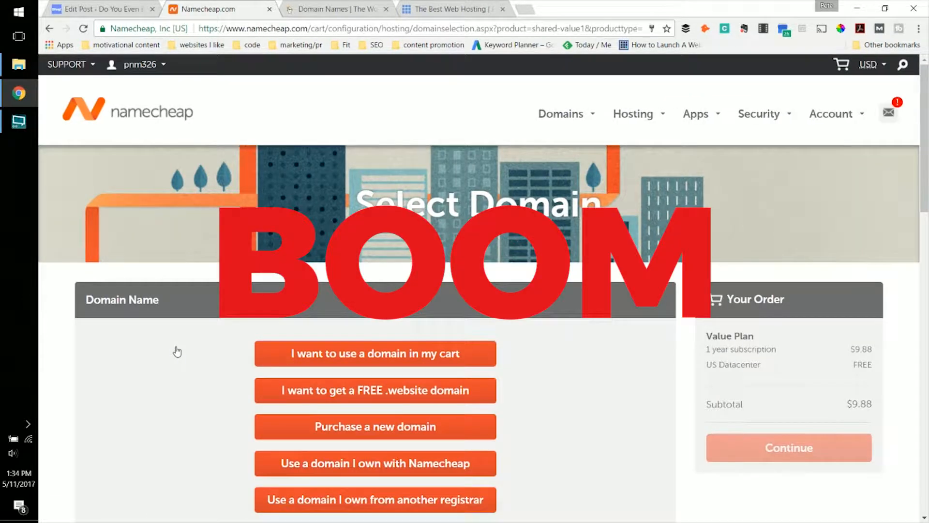
- Attach the hosting to the carted domain bloggin.club and continue, giving a $9.88 one-year subtotal
{"action": "scroll", "scroll_direction": "down", "scroll_amount": 3}
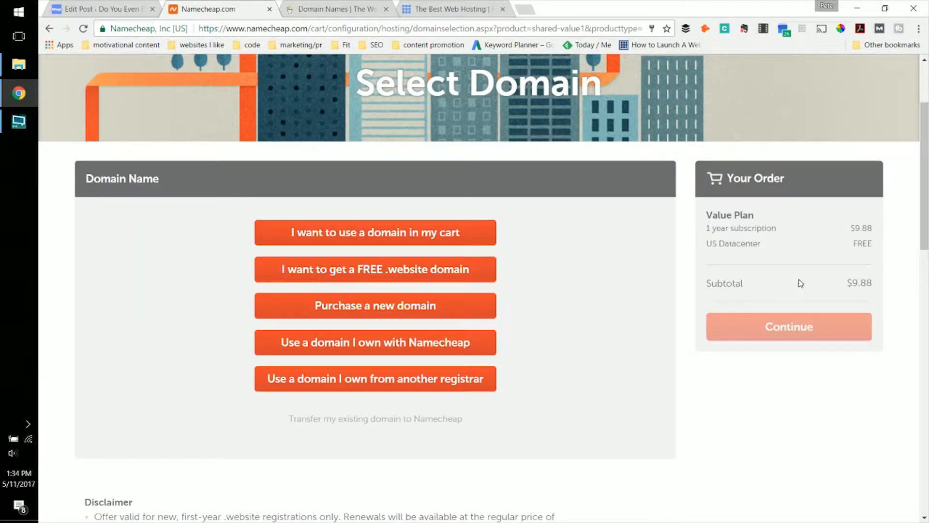
{"action": "mouse_move", "coordinate": [375, 231]}
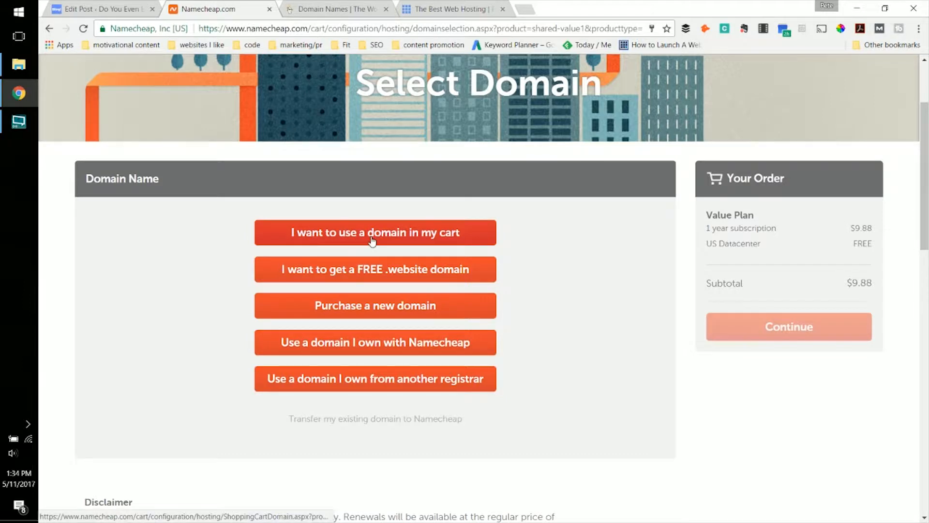
{"action": "left_click", "coordinate": [375, 231]}
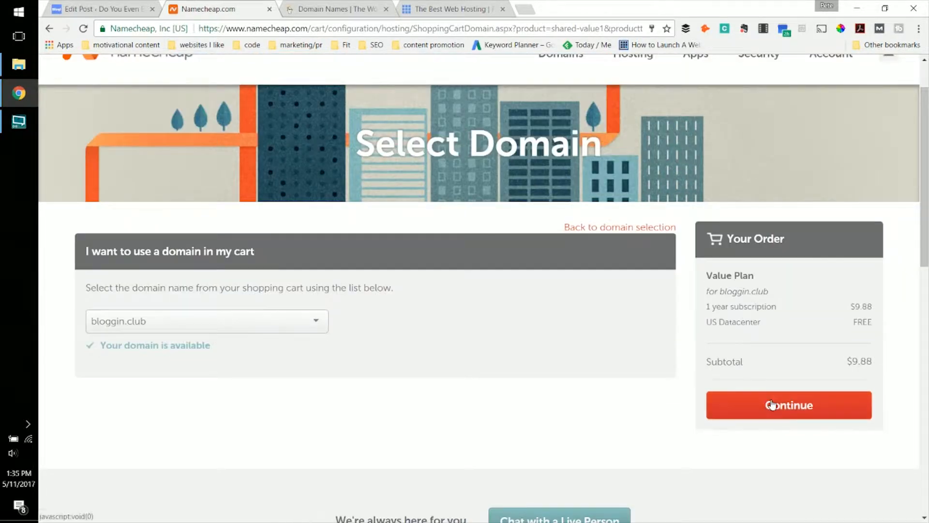
{"action": "left_click", "coordinate": [788, 405]}
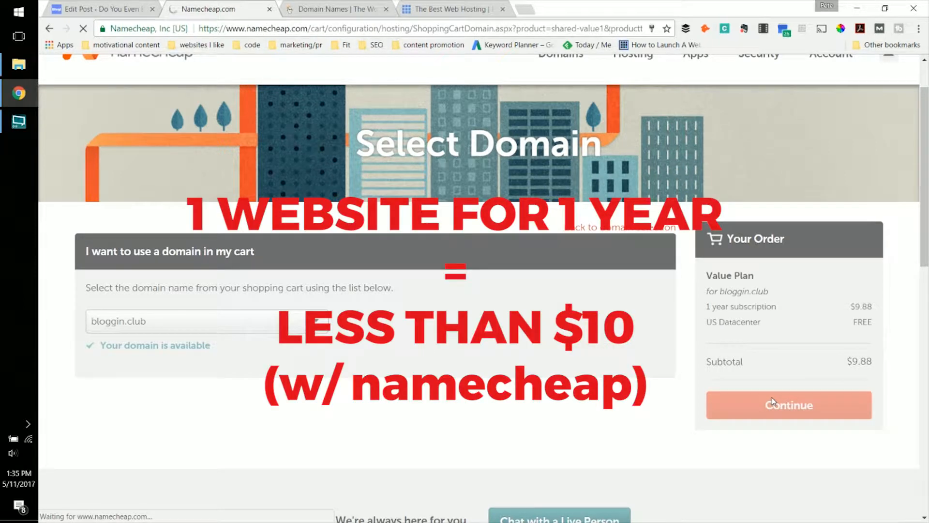
- Enable free WhoisGuard for bloggin.club and confirm the $10.94 order to reach the payment step
{"action": "left_click", "coordinate": [788, 405]}
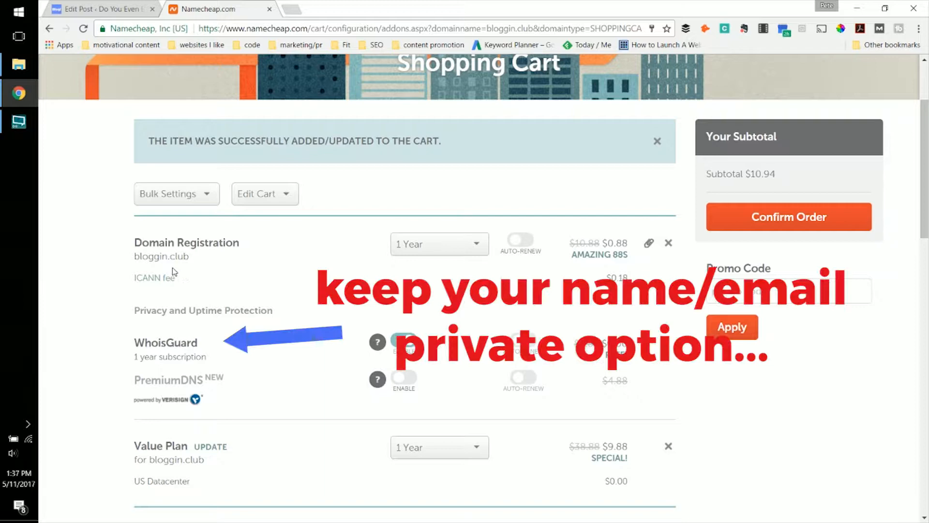
{"action": "mouse_move", "coordinate": [383, 245]}
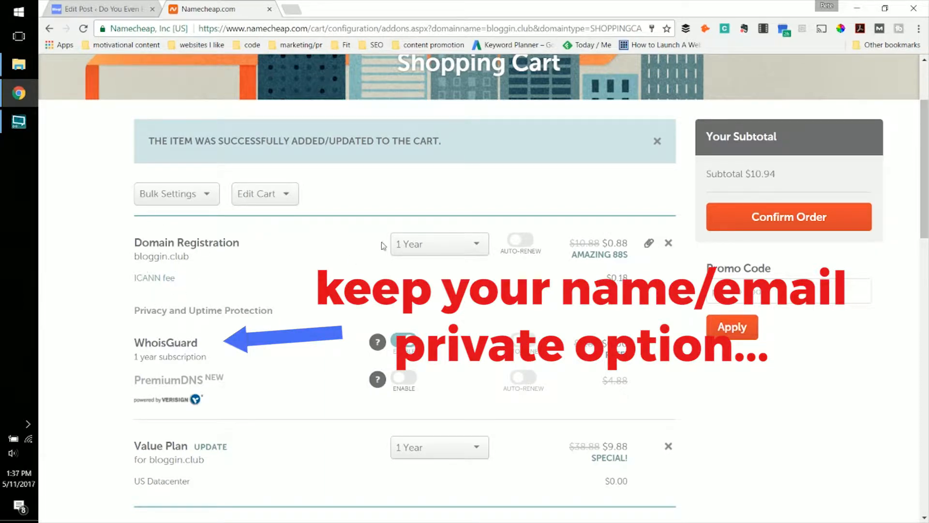
{"action": "left_click", "coordinate": [404, 343]}
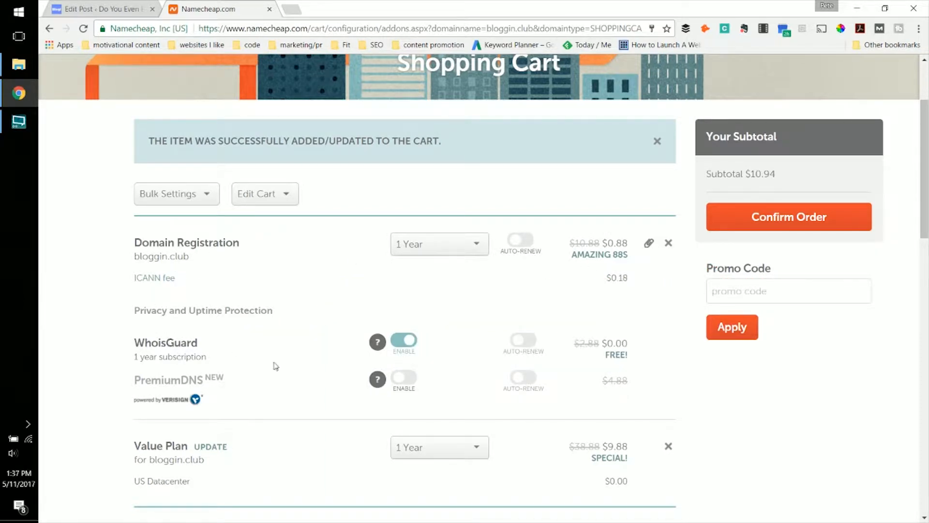
{"action": "mouse_move", "coordinate": [313, 352]}
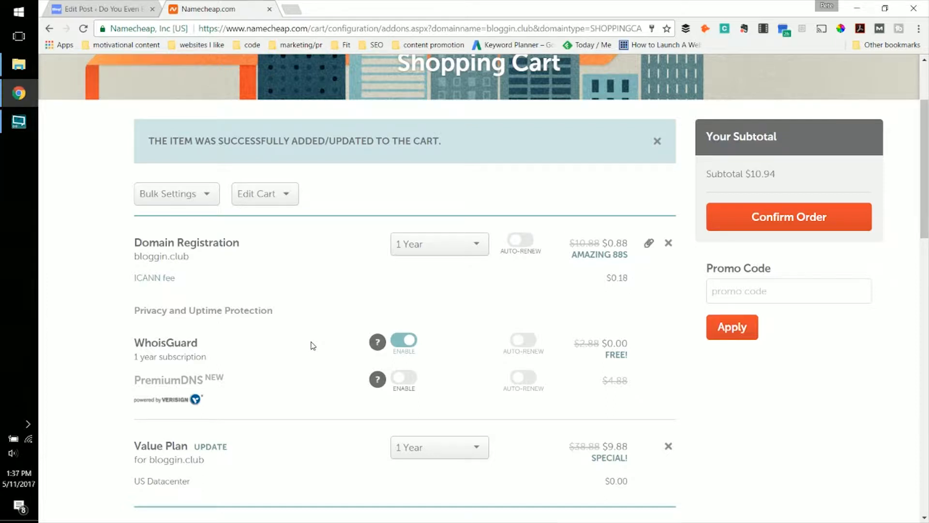
{"action": "scroll", "scroll_direction": "down", "scroll_amount": 3}
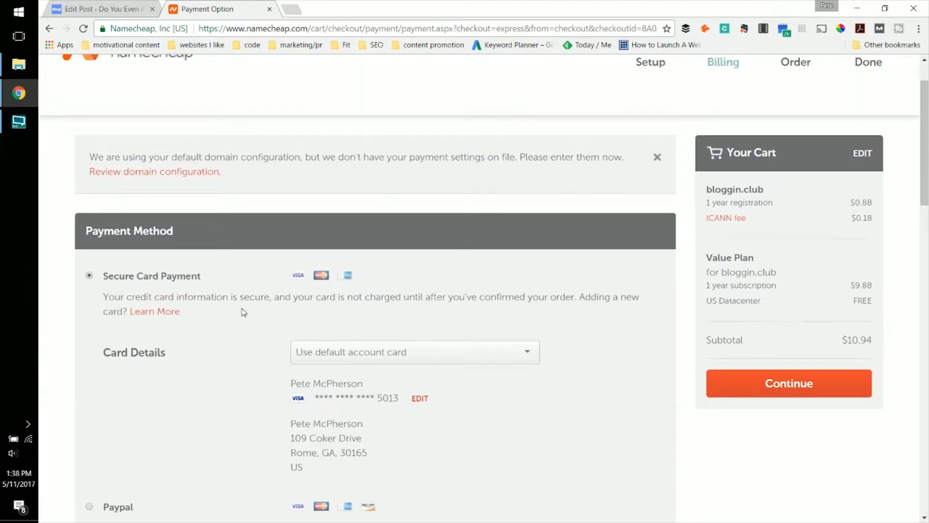
- Place the $10.94 order and view the purchased Value plan in the account dashboard
{"action": "left_click", "coordinate": [788, 384]}
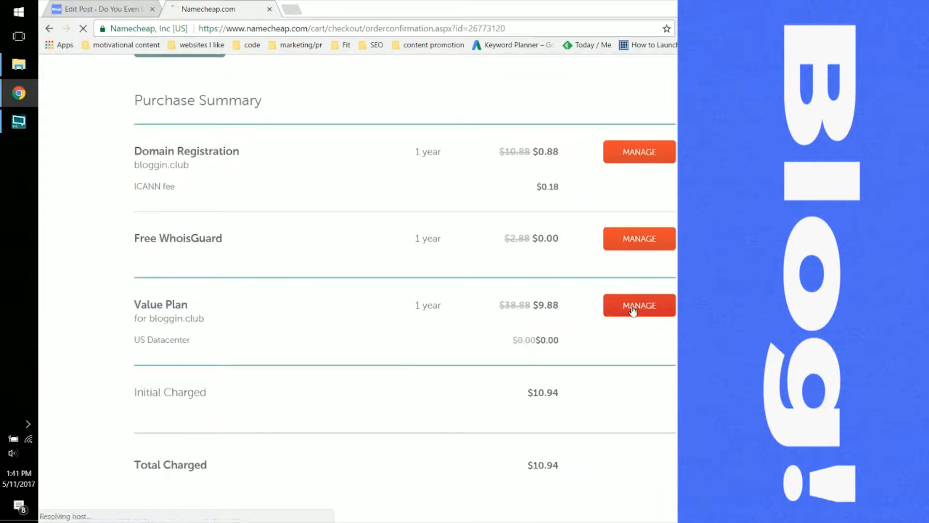
{"action": "left_click", "coordinate": [639, 305]}
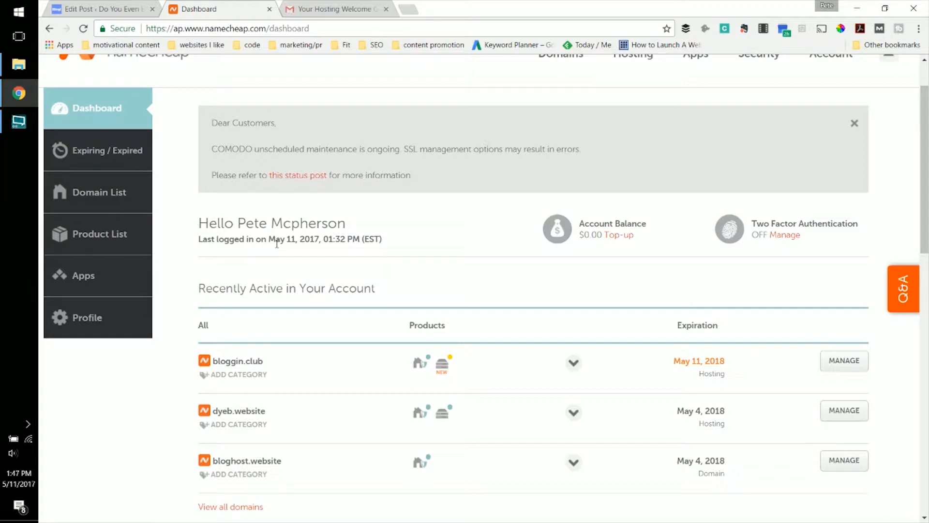
- Visit bloggin.club's hosting-ready page, then go to bloggin.club/cpanel for the cPanel login
{"action": "left_click", "coordinate": [332, 9]}
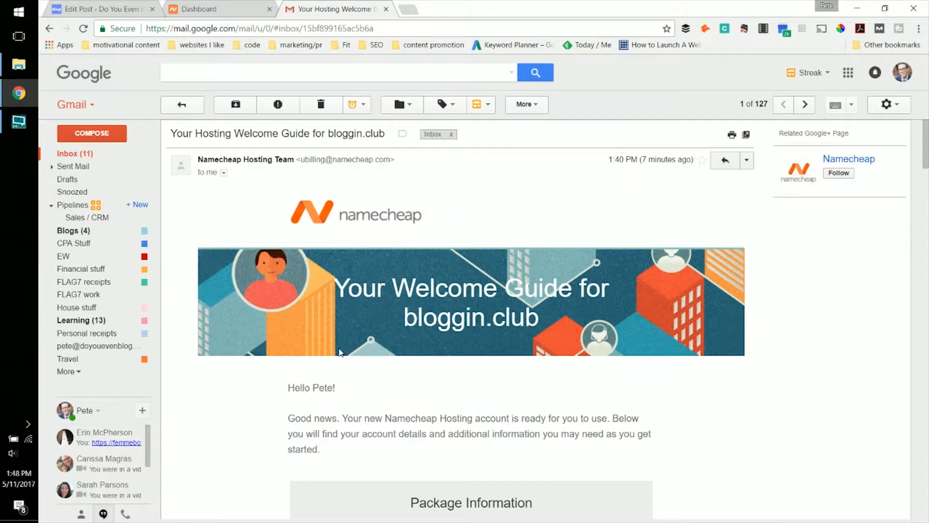
{"action": "type", "text": "bloggin.club"}
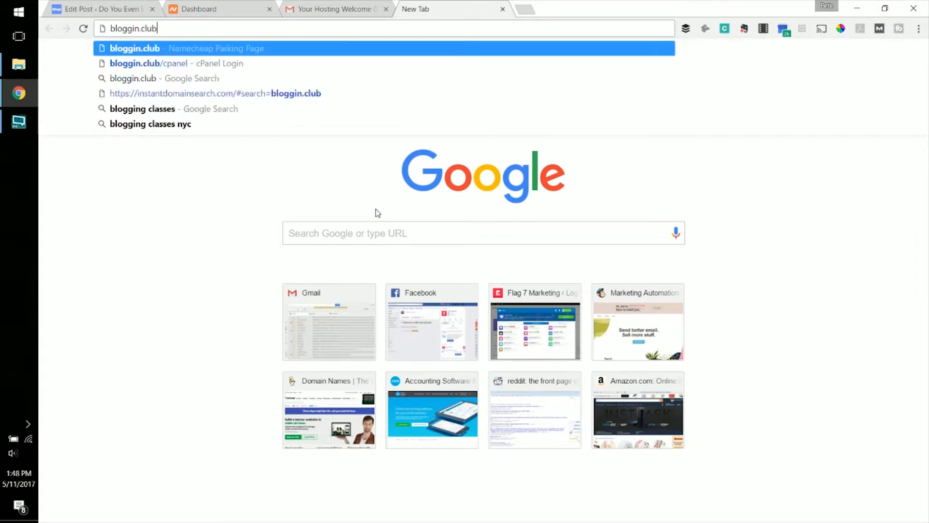
{"action": "left_click", "coordinate": [134, 48]}
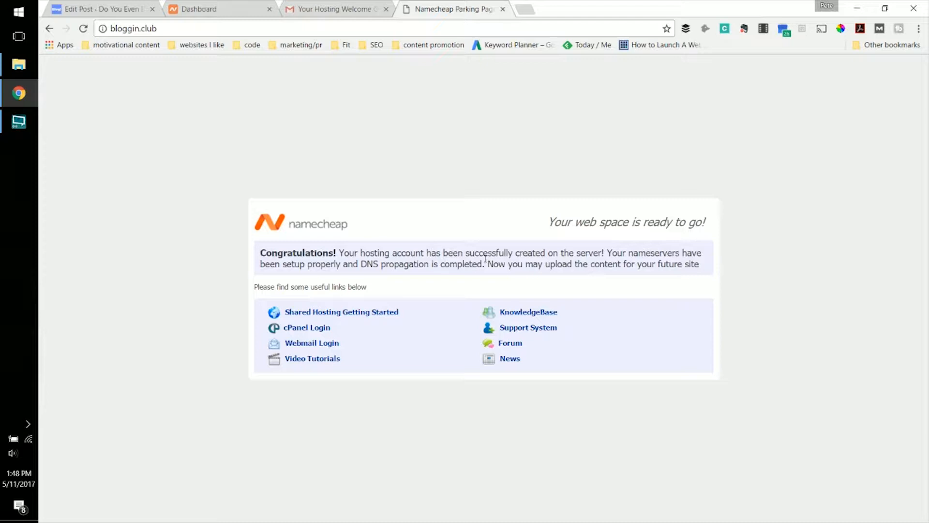
{"action": "mouse_move", "coordinate": [390, 279]}
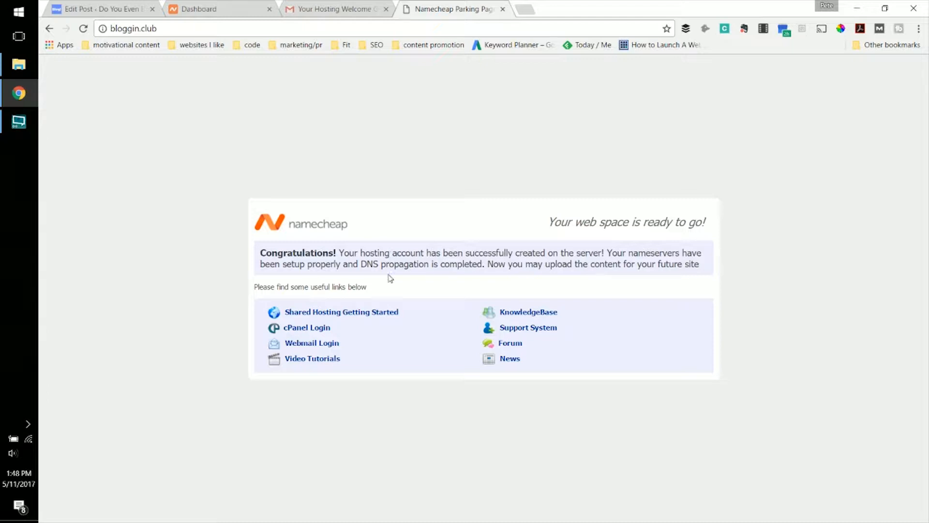
{"action": "mouse_move", "coordinate": [307, 327]}
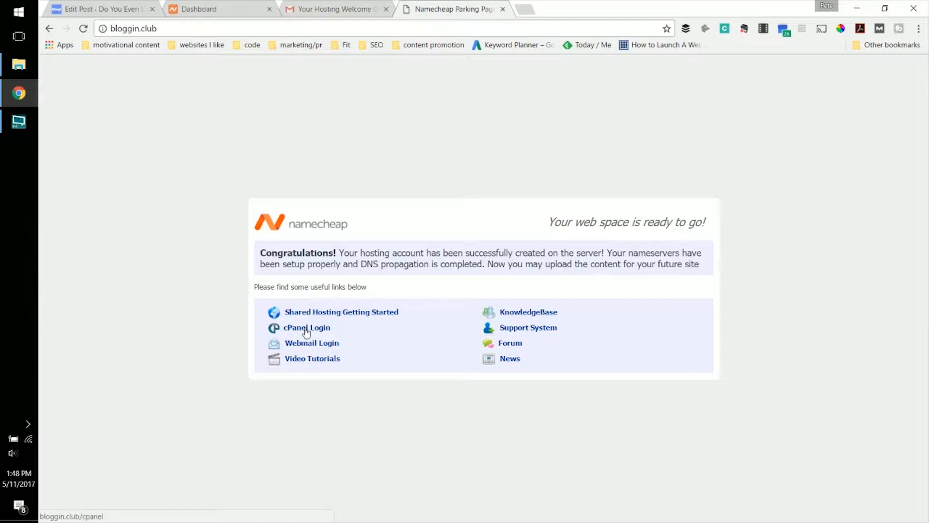
{"action": "mouse_move", "coordinate": [301, 337]}
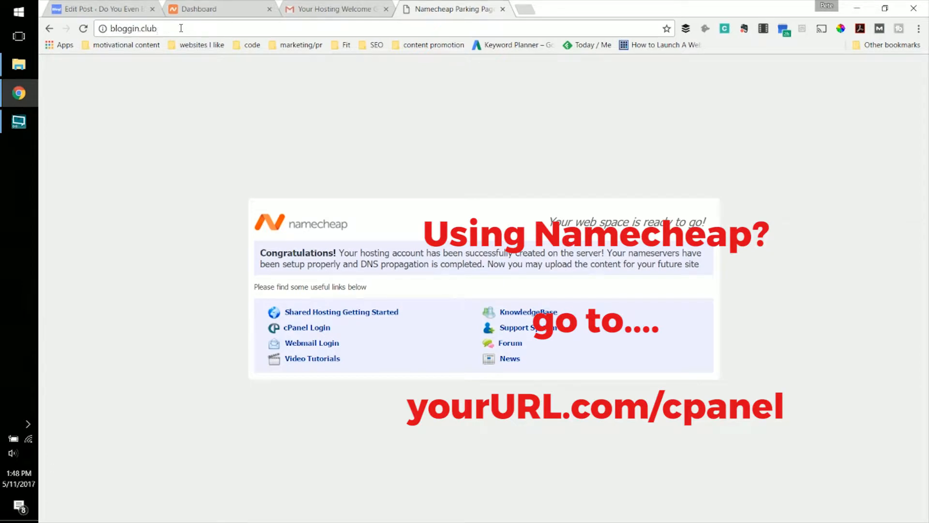
{"action": "type", "text": "/cpanel"}
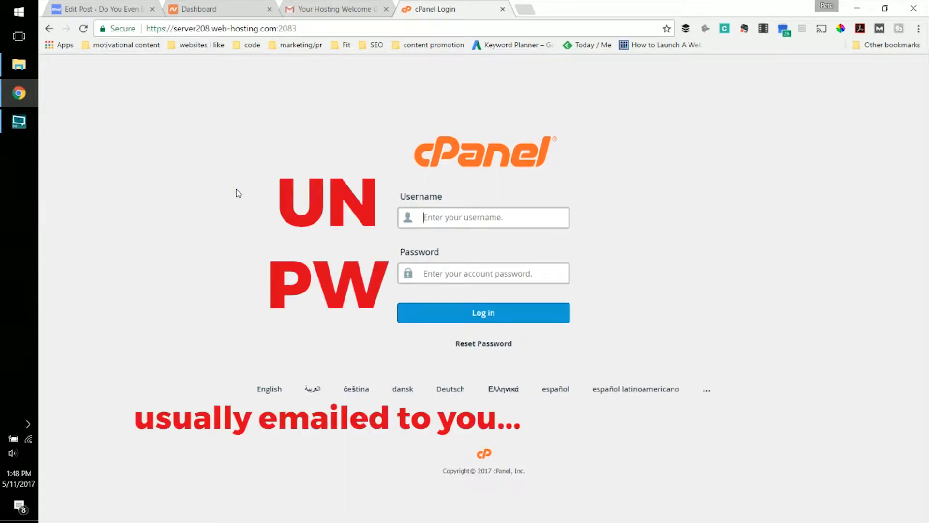
- Log in to cPanel and scroll to the Softaculous Apps Installer section
{"action": "left_click", "coordinate": [482, 313]}
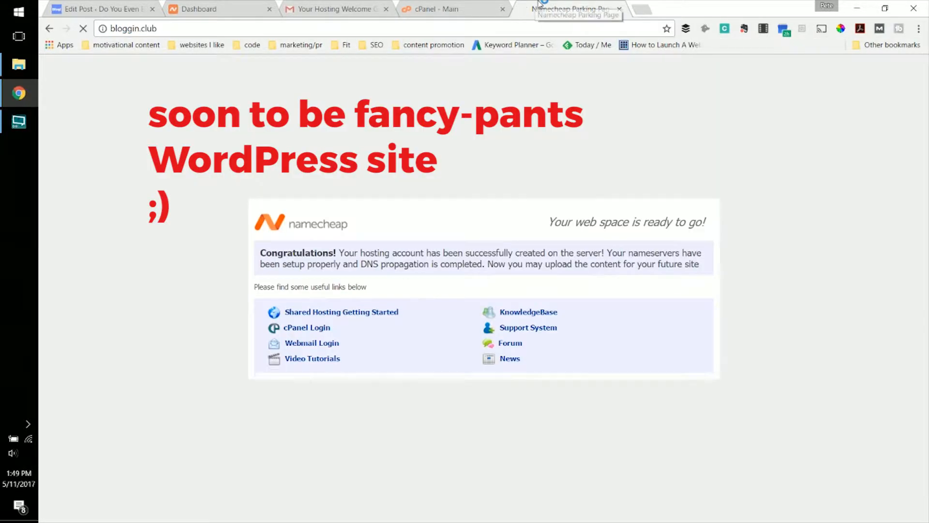
{"action": "left_click", "coordinate": [450, 8]}
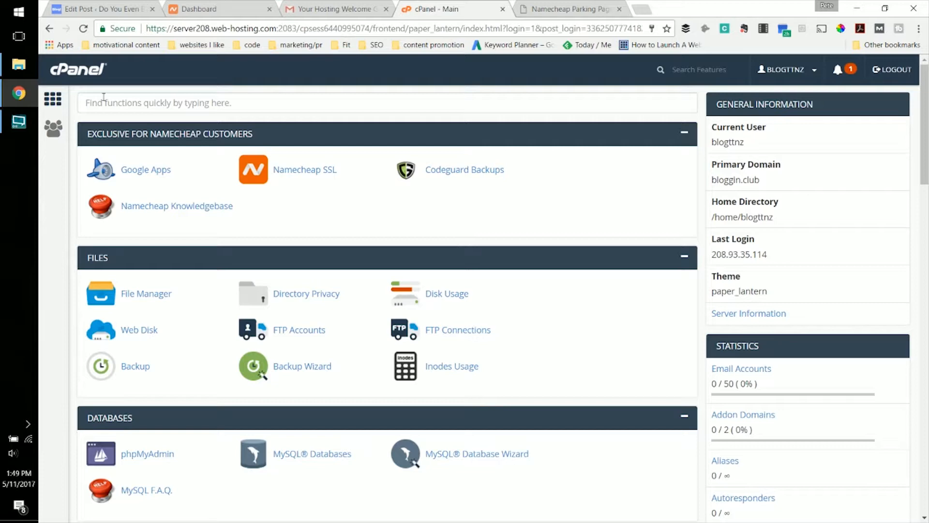
{"action": "mouse_move", "coordinate": [325, 221]}
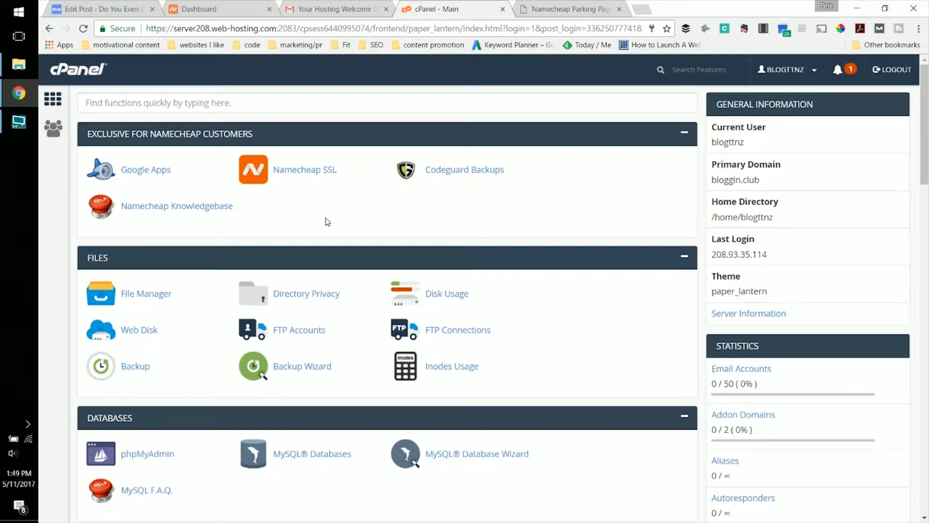
{"action": "scroll", "scroll_direction": "down", "scroll_amount": 3}
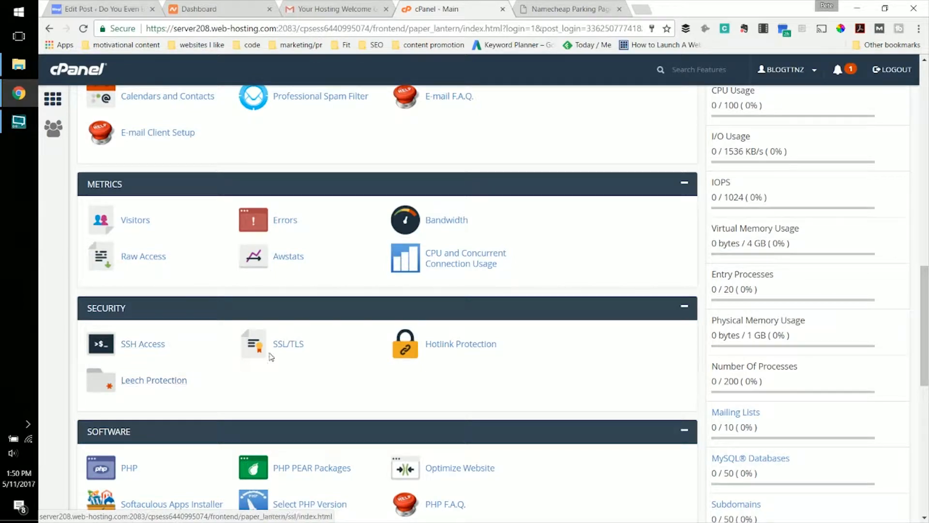
{"action": "scroll", "scroll_direction": "down", "scroll_amount": 3}
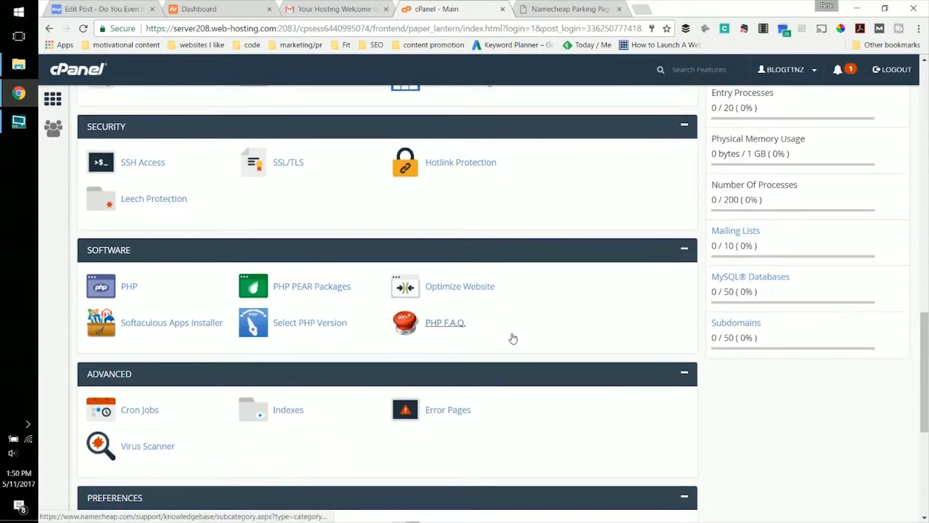
{"action": "scroll", "scroll_direction": "up", "scroll_amount": 3}
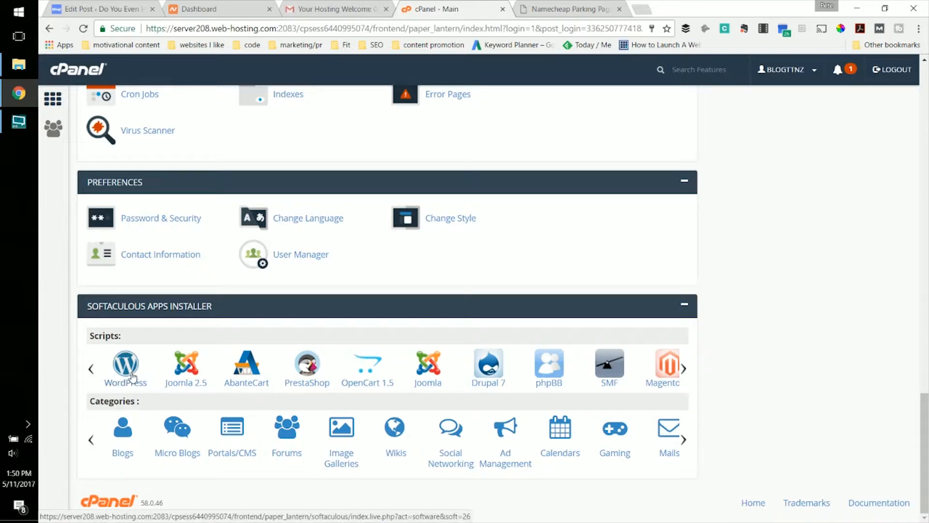
- Start a new WordPress installation from the Softaculous WordPress overview
{"action": "left_click", "coordinate": [125, 364]}
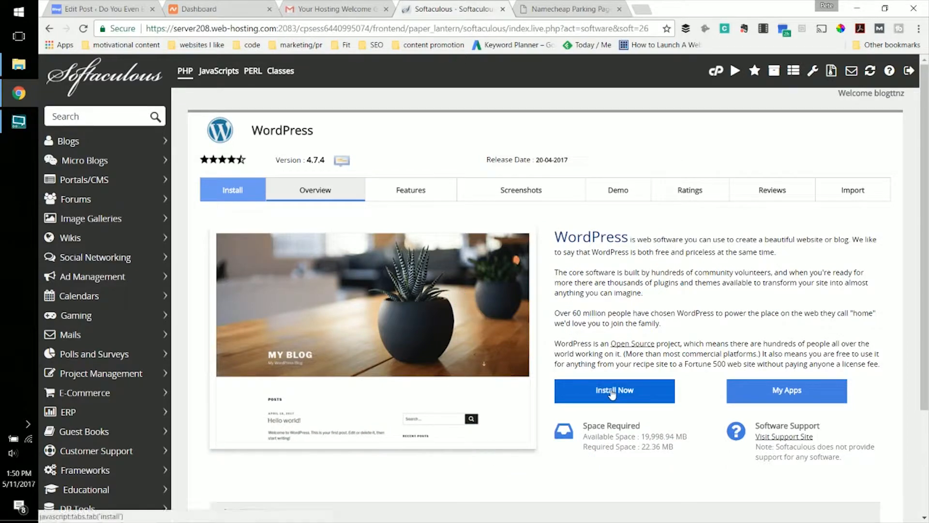
{"action": "left_click", "coordinate": [613, 391]}
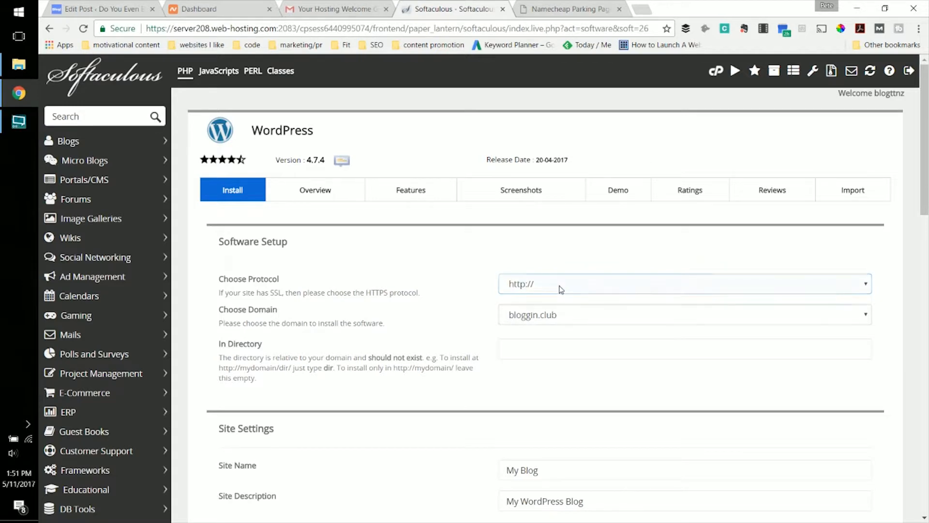
{"action": "mouse_move", "coordinate": [568, 303]}
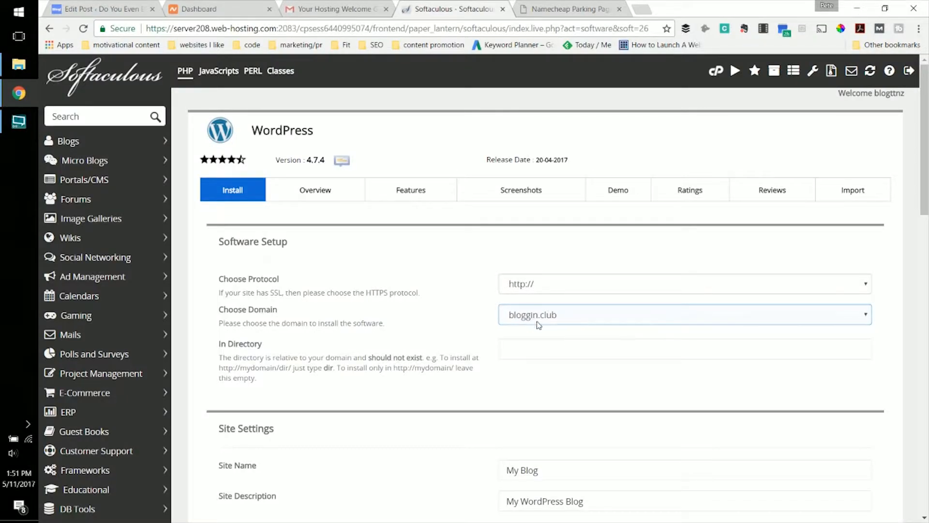
- Choose bloggin.club as install domain, name the site 'Bloggin Club' with description 'The ultimate bloggers club resort.'
{"action": "left_click", "coordinate": [681, 315]}
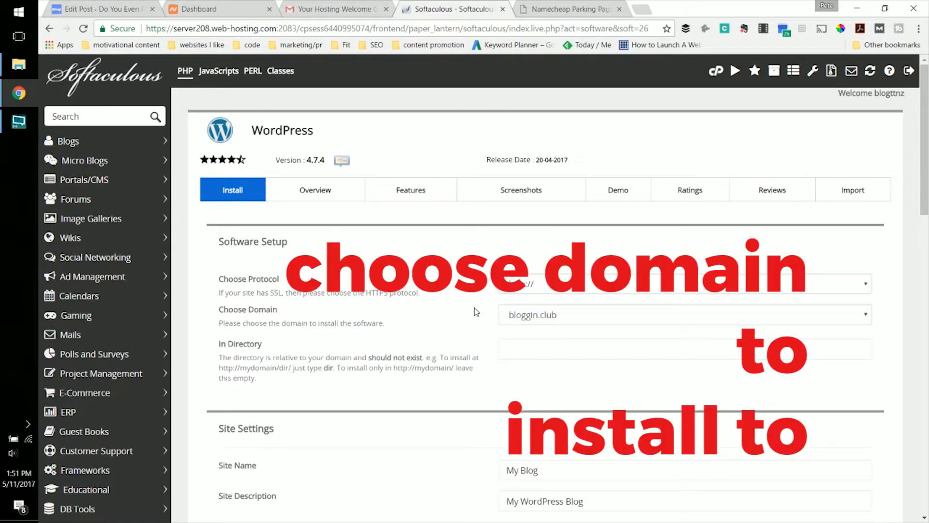
{"action": "scroll", "scroll_direction": "down", "scroll_amount": 3}
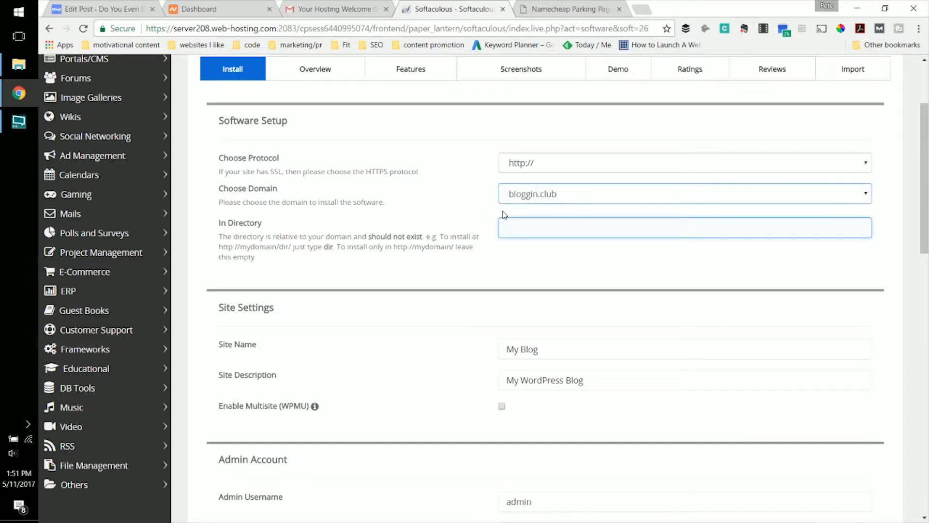
{"action": "scroll", "scroll_direction": "down", "scroll_amount": 3}
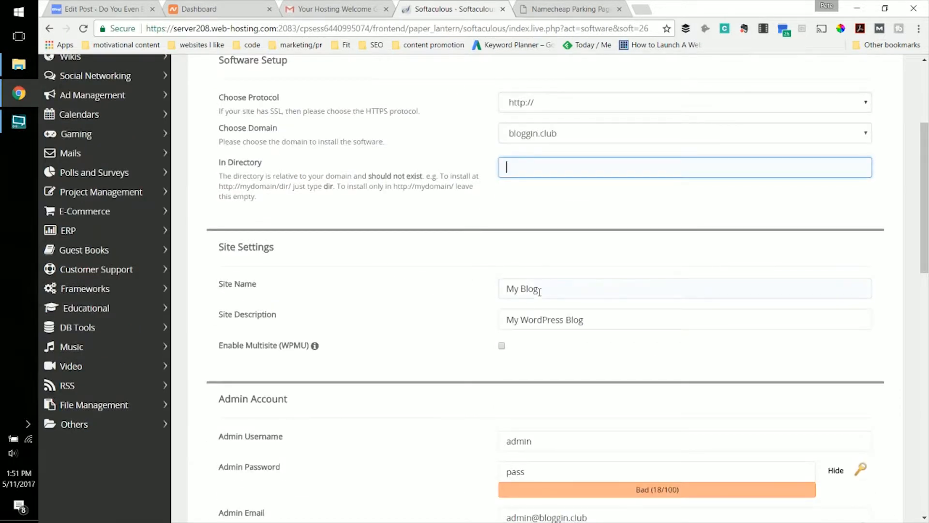
{"action": "type", "text": "Bl"}
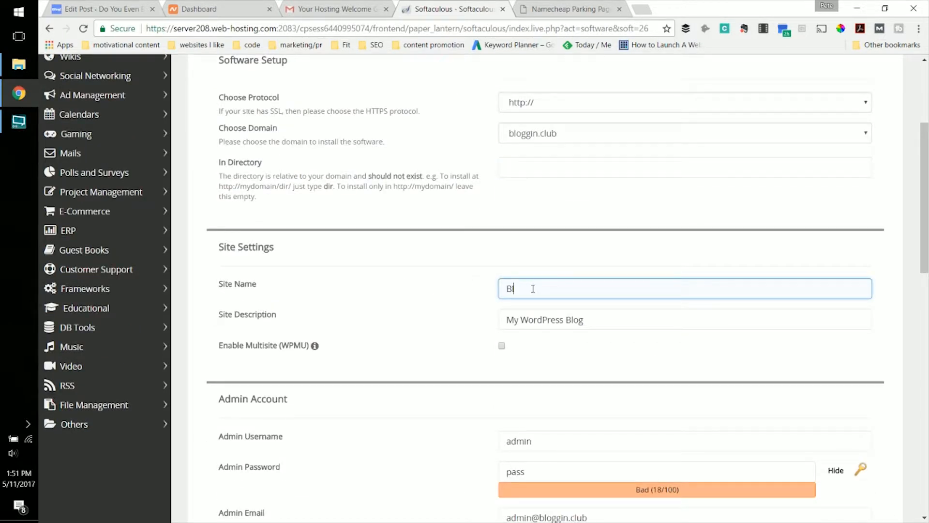
{"action": "type", "text": "Bloggin Club"}
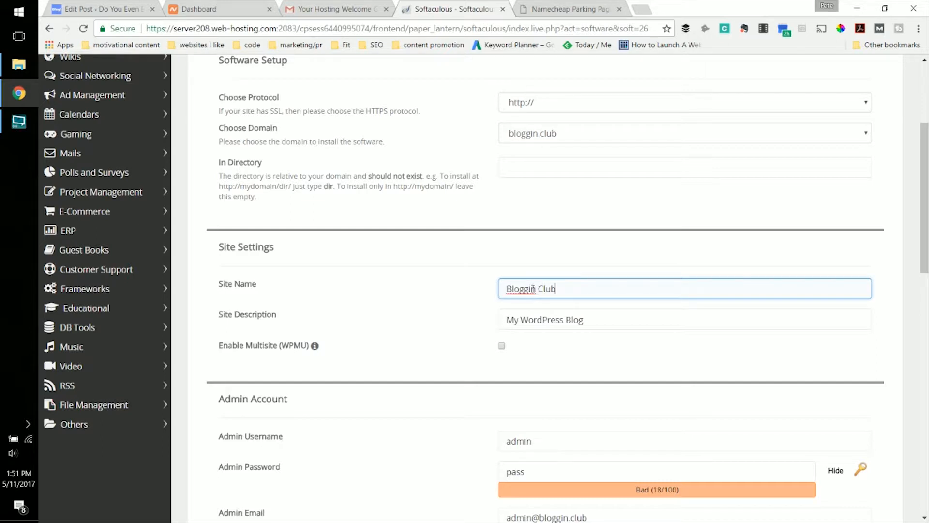
{"action": "type", "text": "The"}
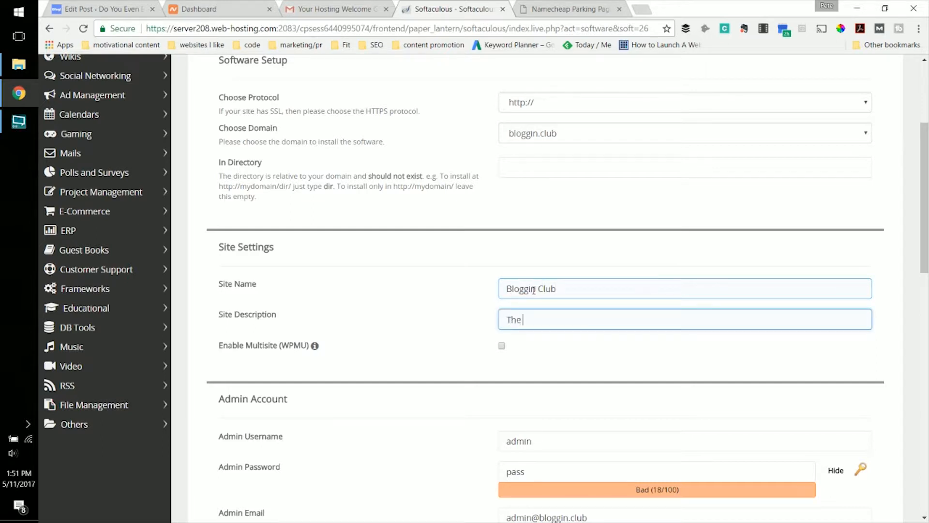
{"action": "type", "text": "ultimate bloggers"}
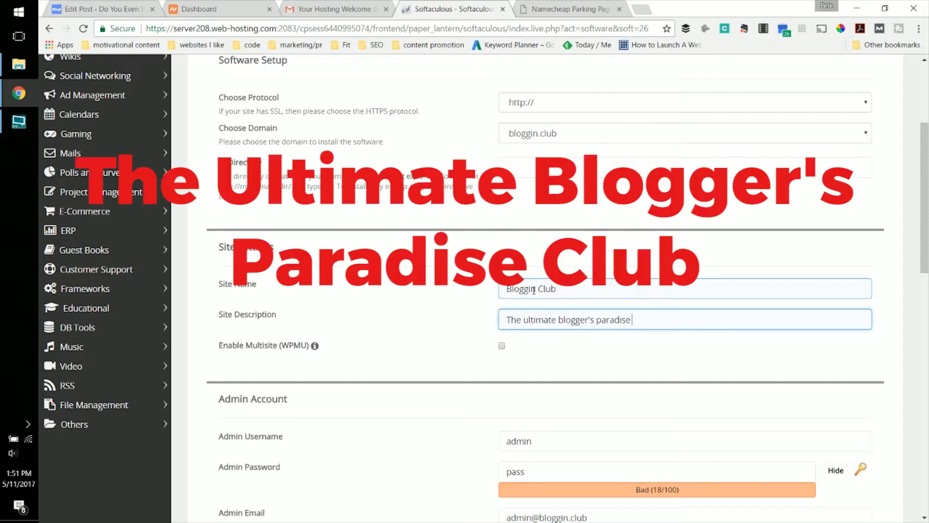
{"action": "type", "text": "club resort."}
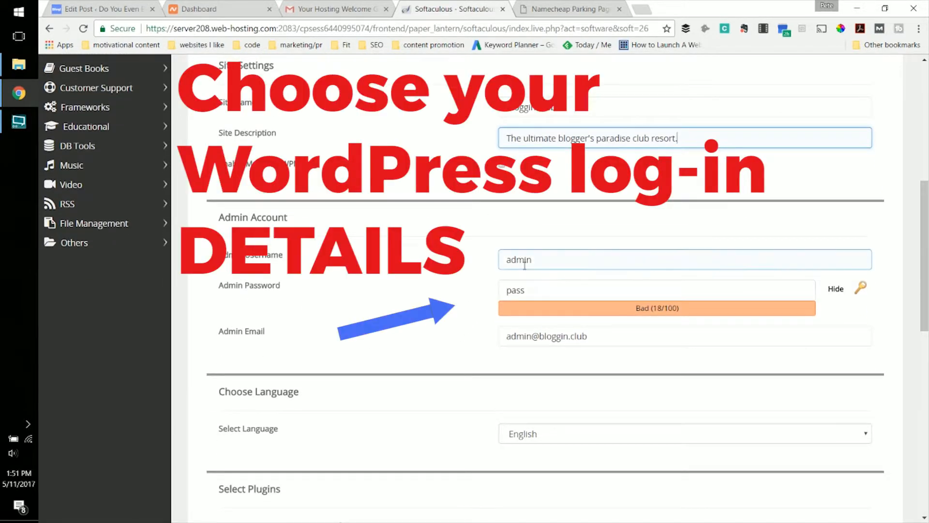
- Replace the admin username, enter pete@ admin and notification emails, and start the installation
{"action": "double_click", "coordinate": [519, 260]}
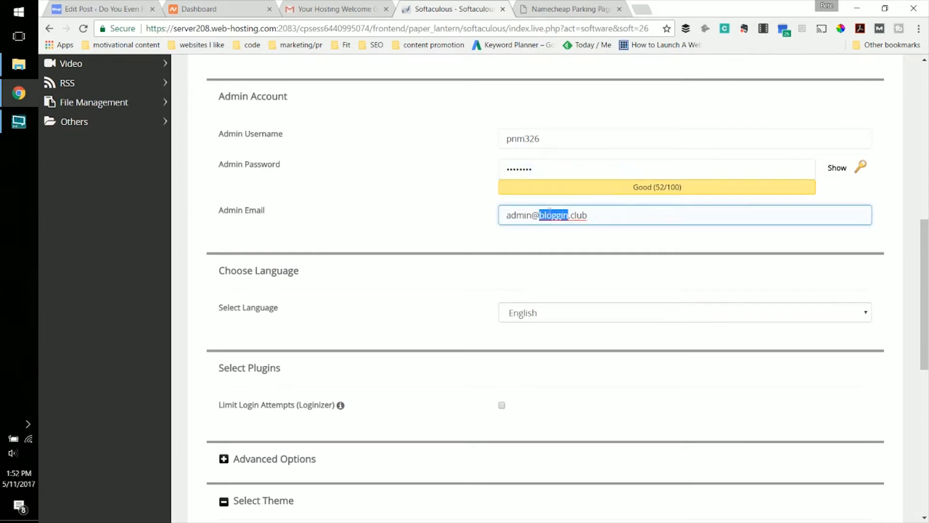
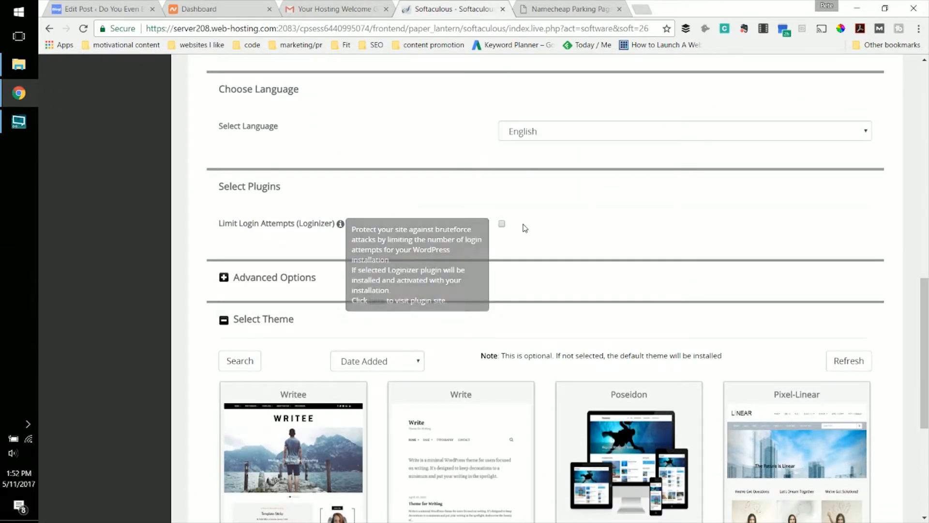
{"action": "scroll", "scroll_direction": "down", "scroll_amount": 3}
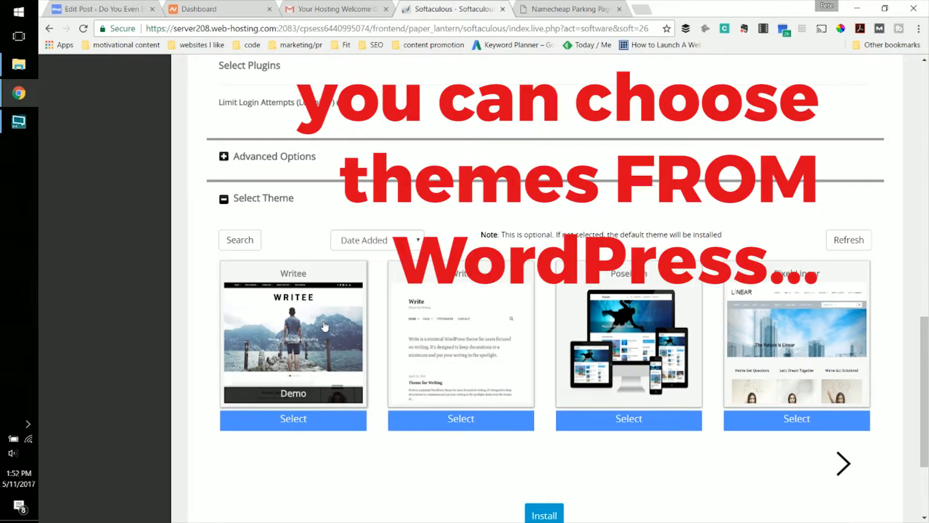
{"action": "scroll", "scroll_direction": "down", "scroll_amount": 3}
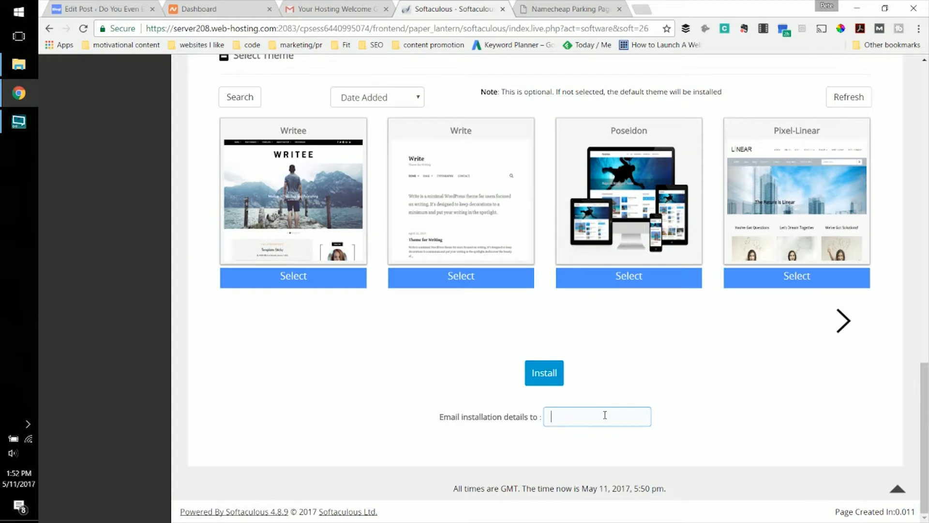
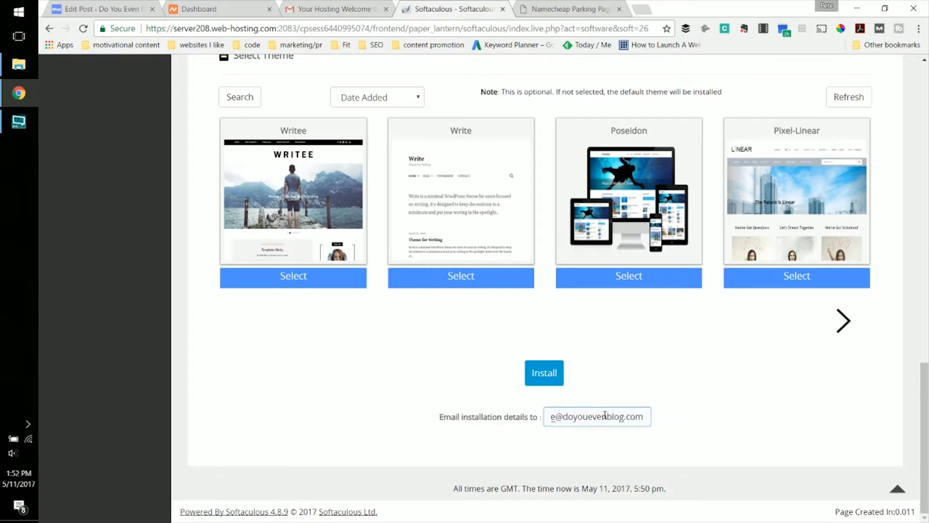
{"action": "left_click", "coordinate": [543, 373]}
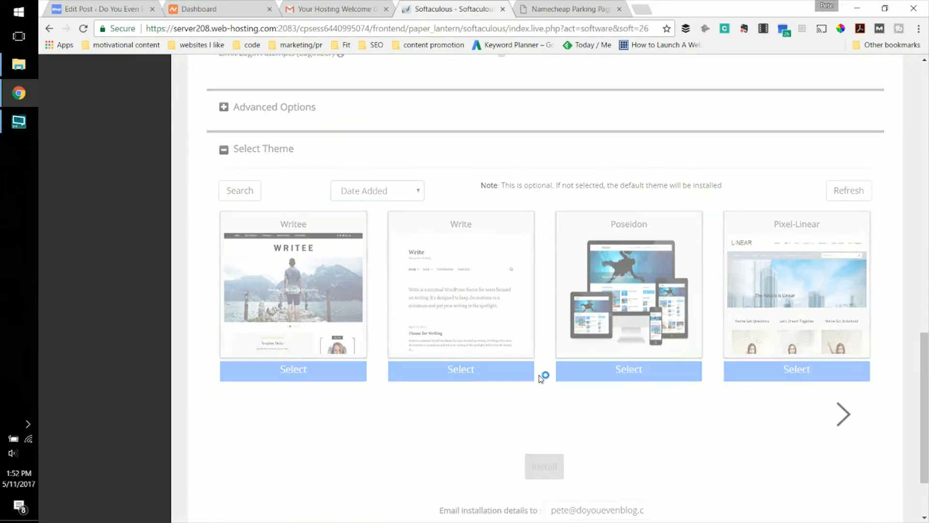
- Review the success page confirming WordPress installed at bloggin.club with its admin address
{"action": "left_click", "coordinate": [543, 466]}
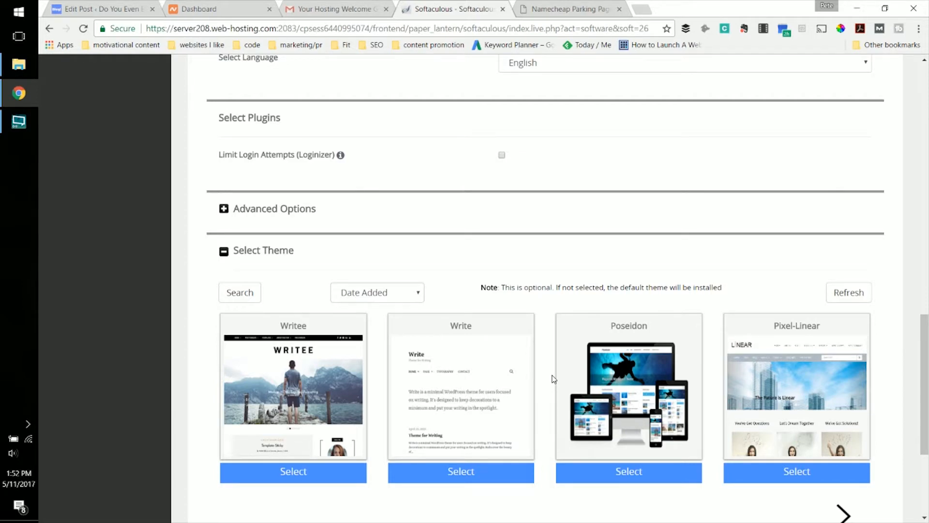
{"action": "scroll", "scroll_direction": "down", "scroll_amount": 3}
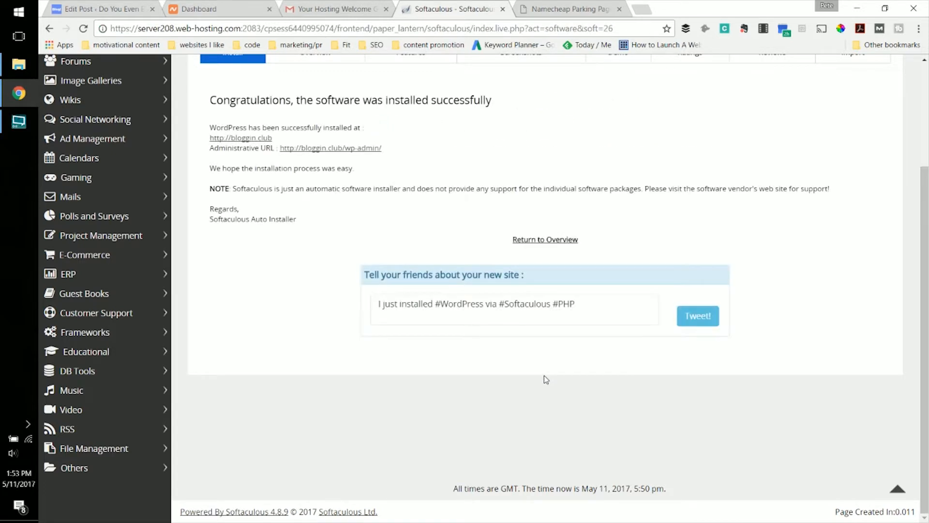
{"action": "mouse_move", "coordinate": [547, 379]}
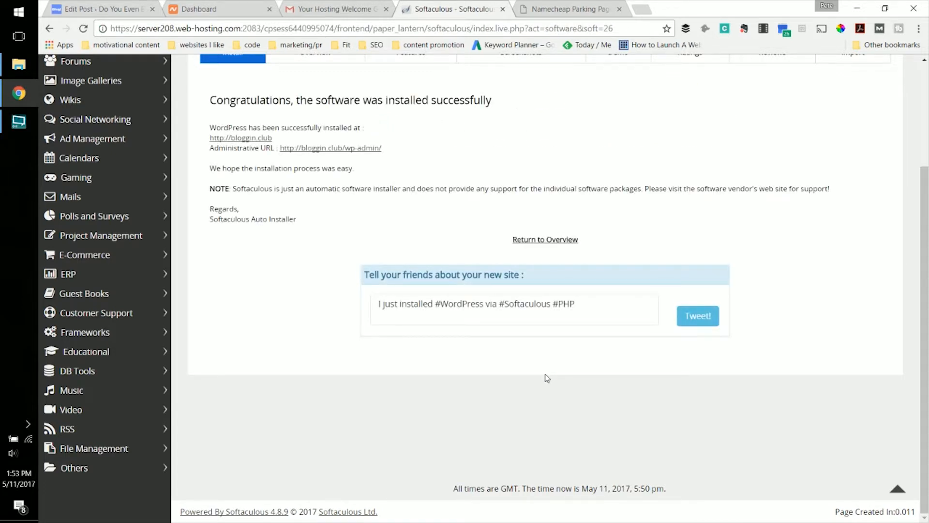
{"action": "mouse_move", "coordinate": [281, 294]}
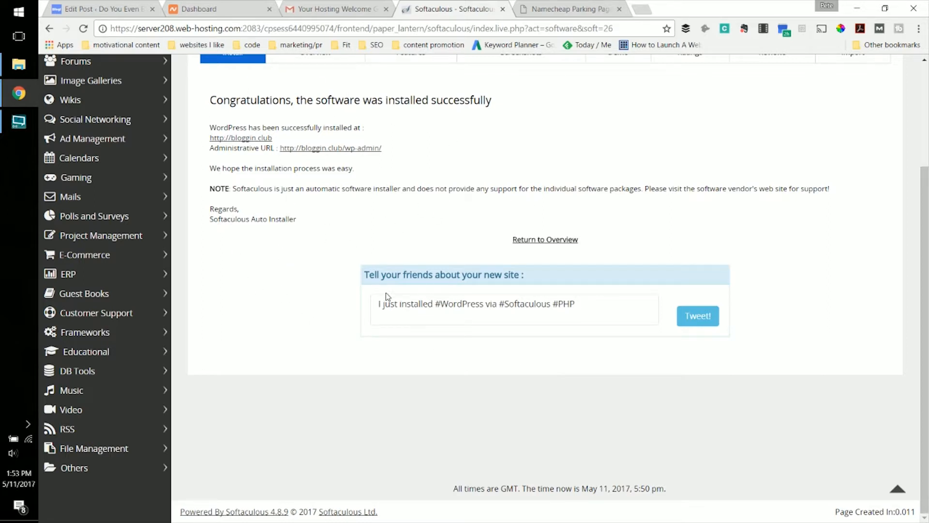
{"action": "mouse_move", "coordinate": [416, 209]}
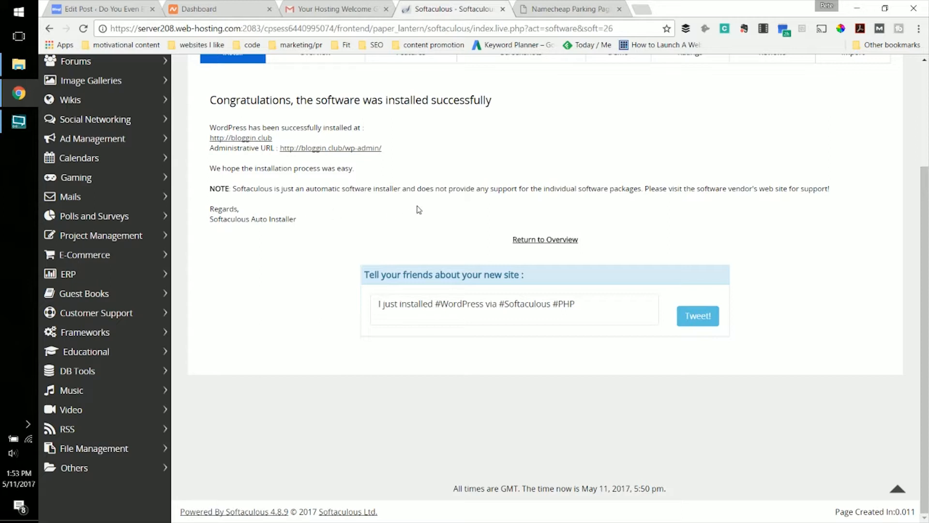
- View the live bloggin.club site's default front page with the Hello world! post
{"action": "left_click", "coordinate": [567, 9]}
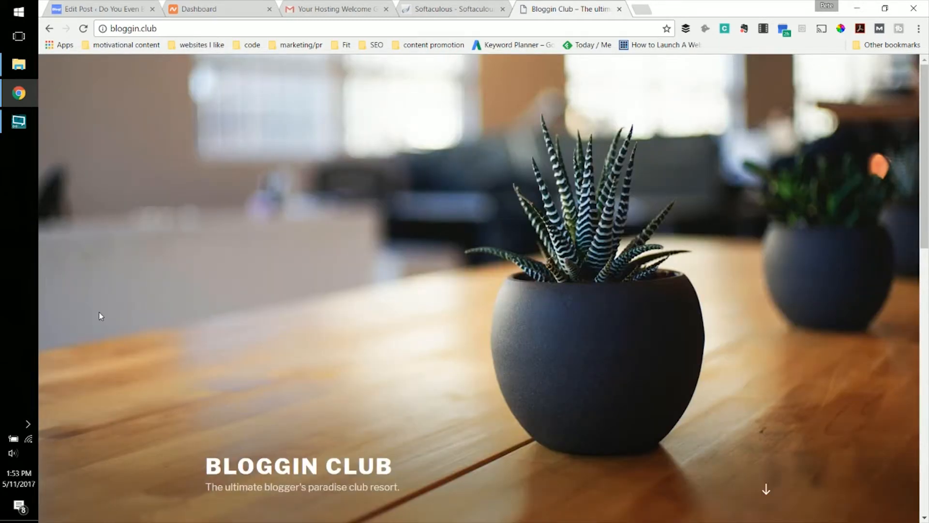
{"action": "scroll", "scroll_direction": "down", "scroll_amount": 3}
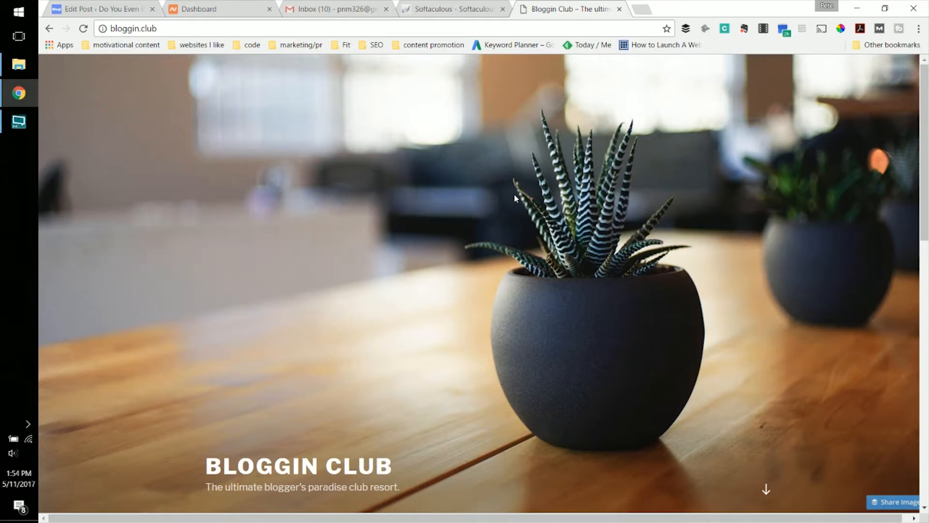
{"action": "mouse_move", "coordinate": [340, 329]}
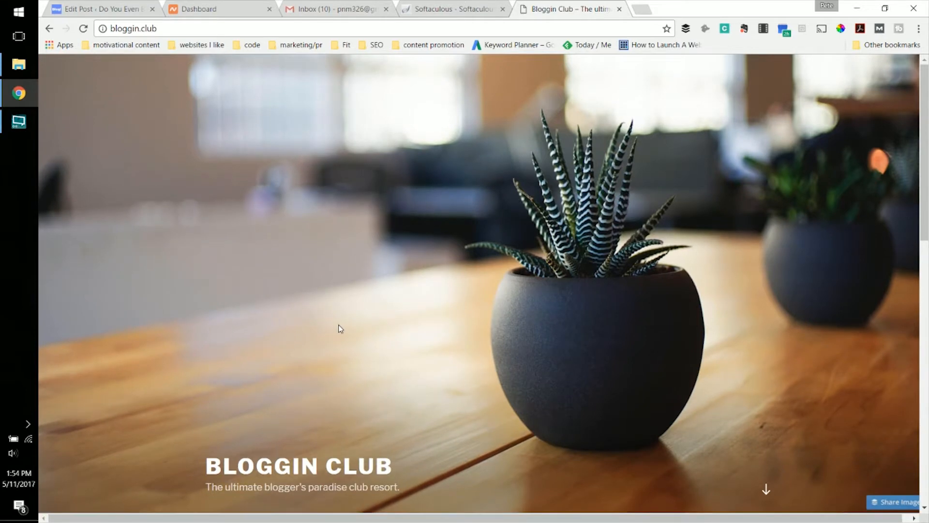
{"action": "scroll", "scroll_direction": "down", "scroll_amount": 3}
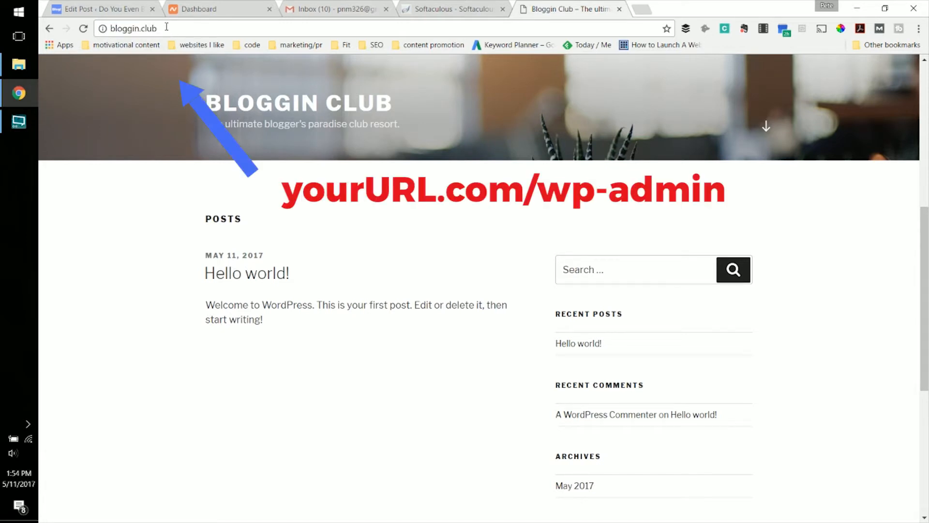
- Go to bloggin.club/wp-admin and sign in with the remembered admin credentials to reach the dashboard
{"action": "type", "text": "/wp-"}
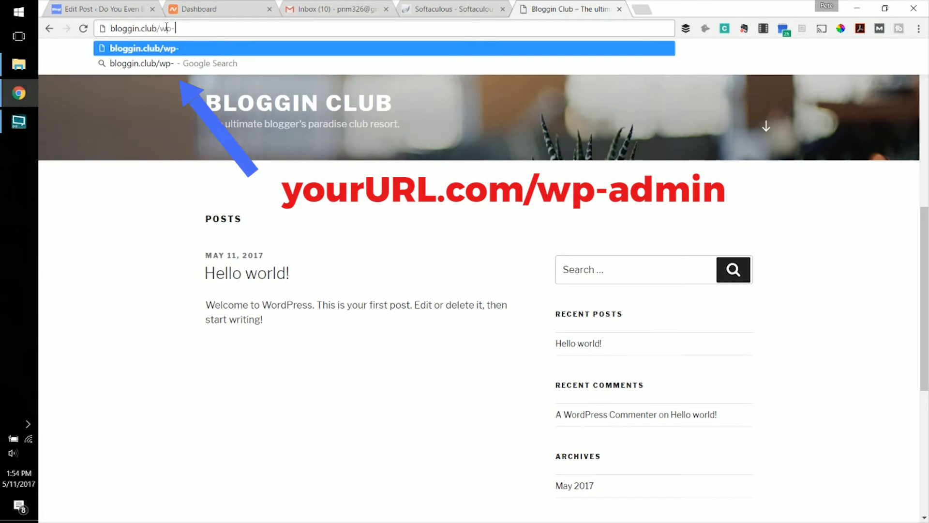
{"action": "type", "text": "admin%2F&reauth=1"}
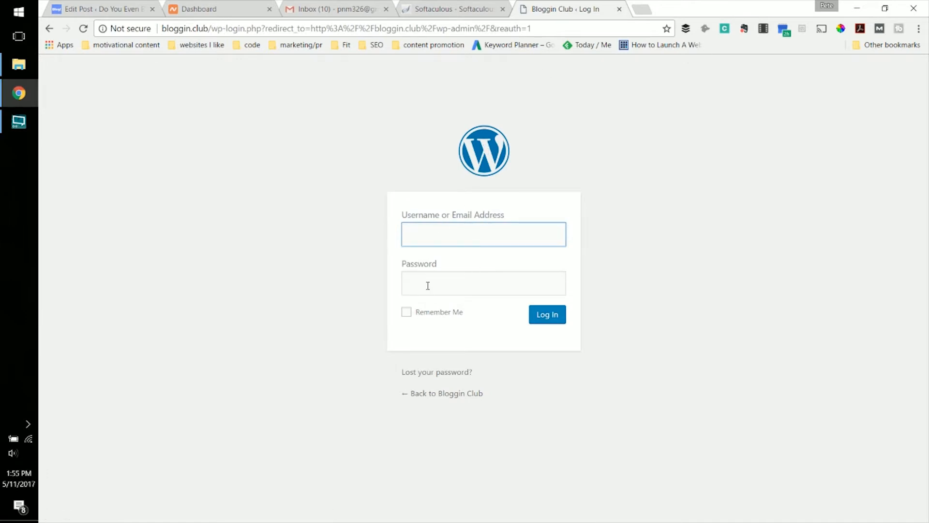
{"action": "type", "text": "p"}
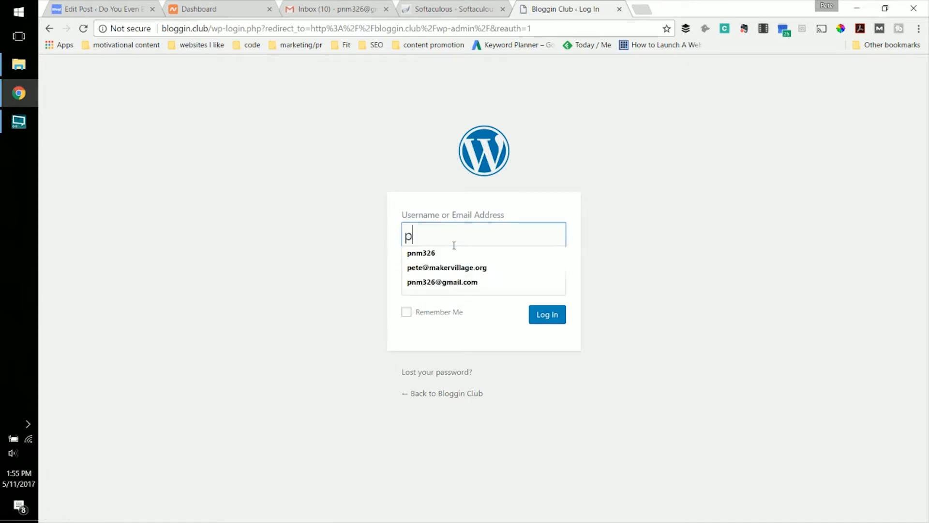
{"action": "left_click", "coordinate": [421, 252]}
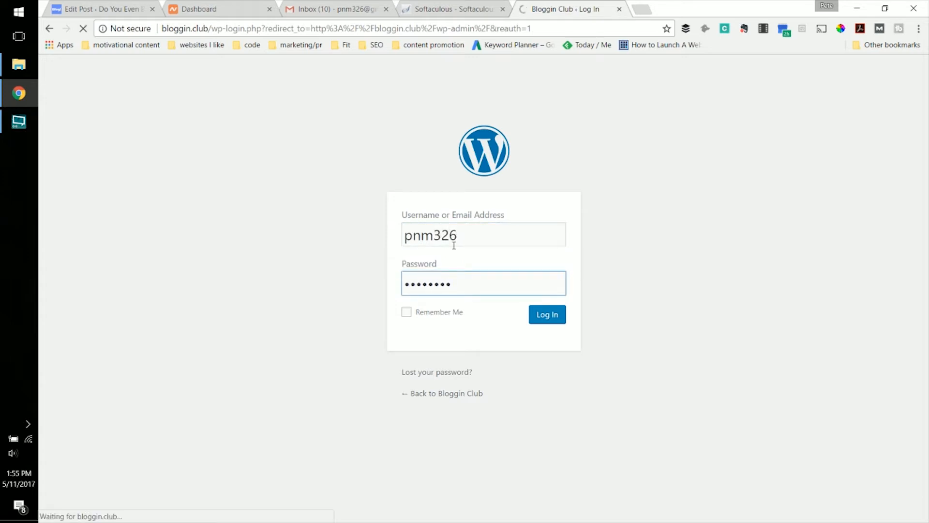
{"action": "left_click", "coordinate": [546, 314]}
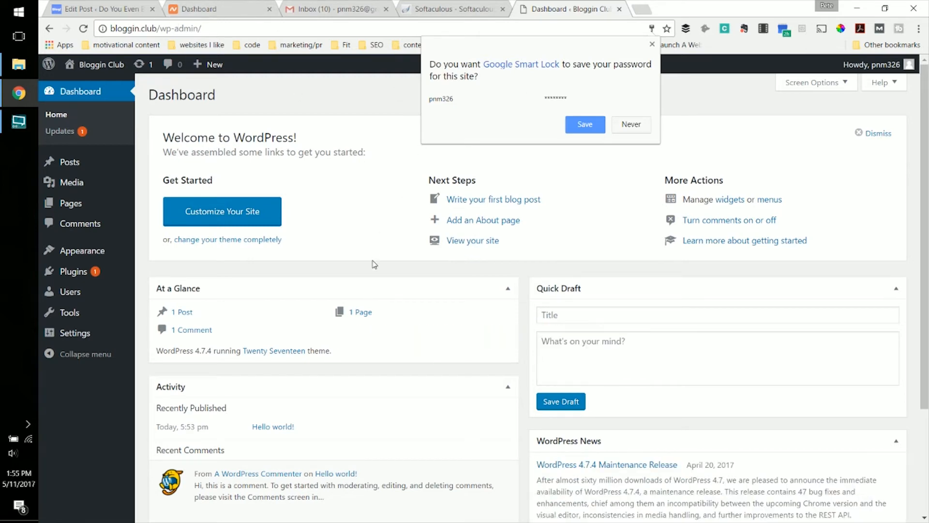
{"action": "mouse_move", "coordinate": [385, 306]}
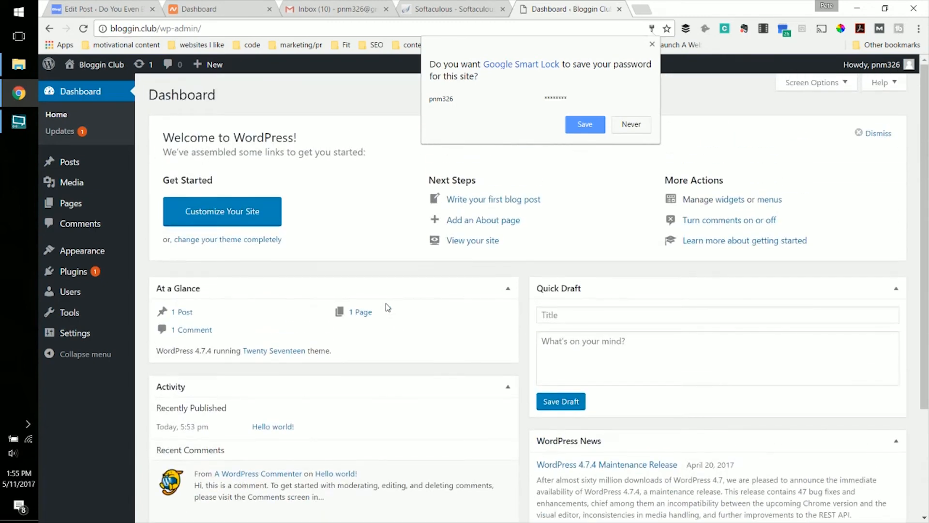
{"action": "mouse_move", "coordinate": [407, 231]}
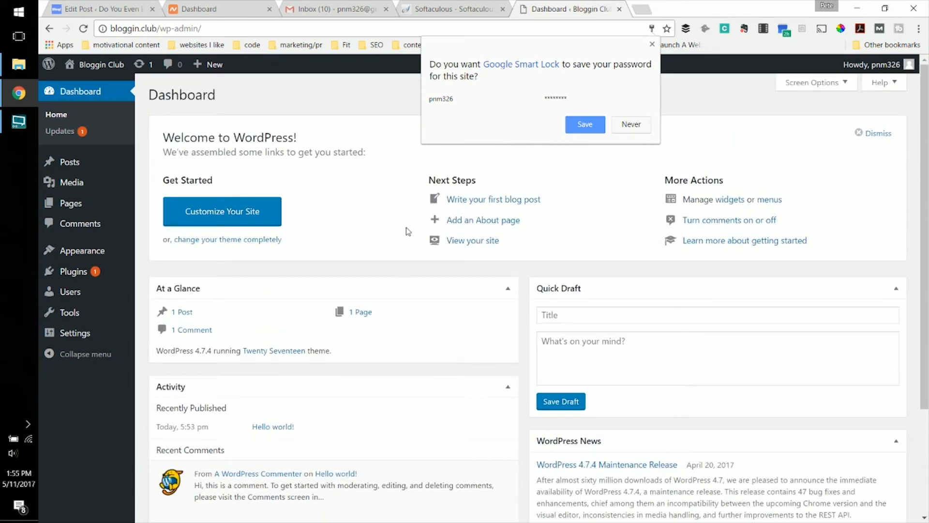